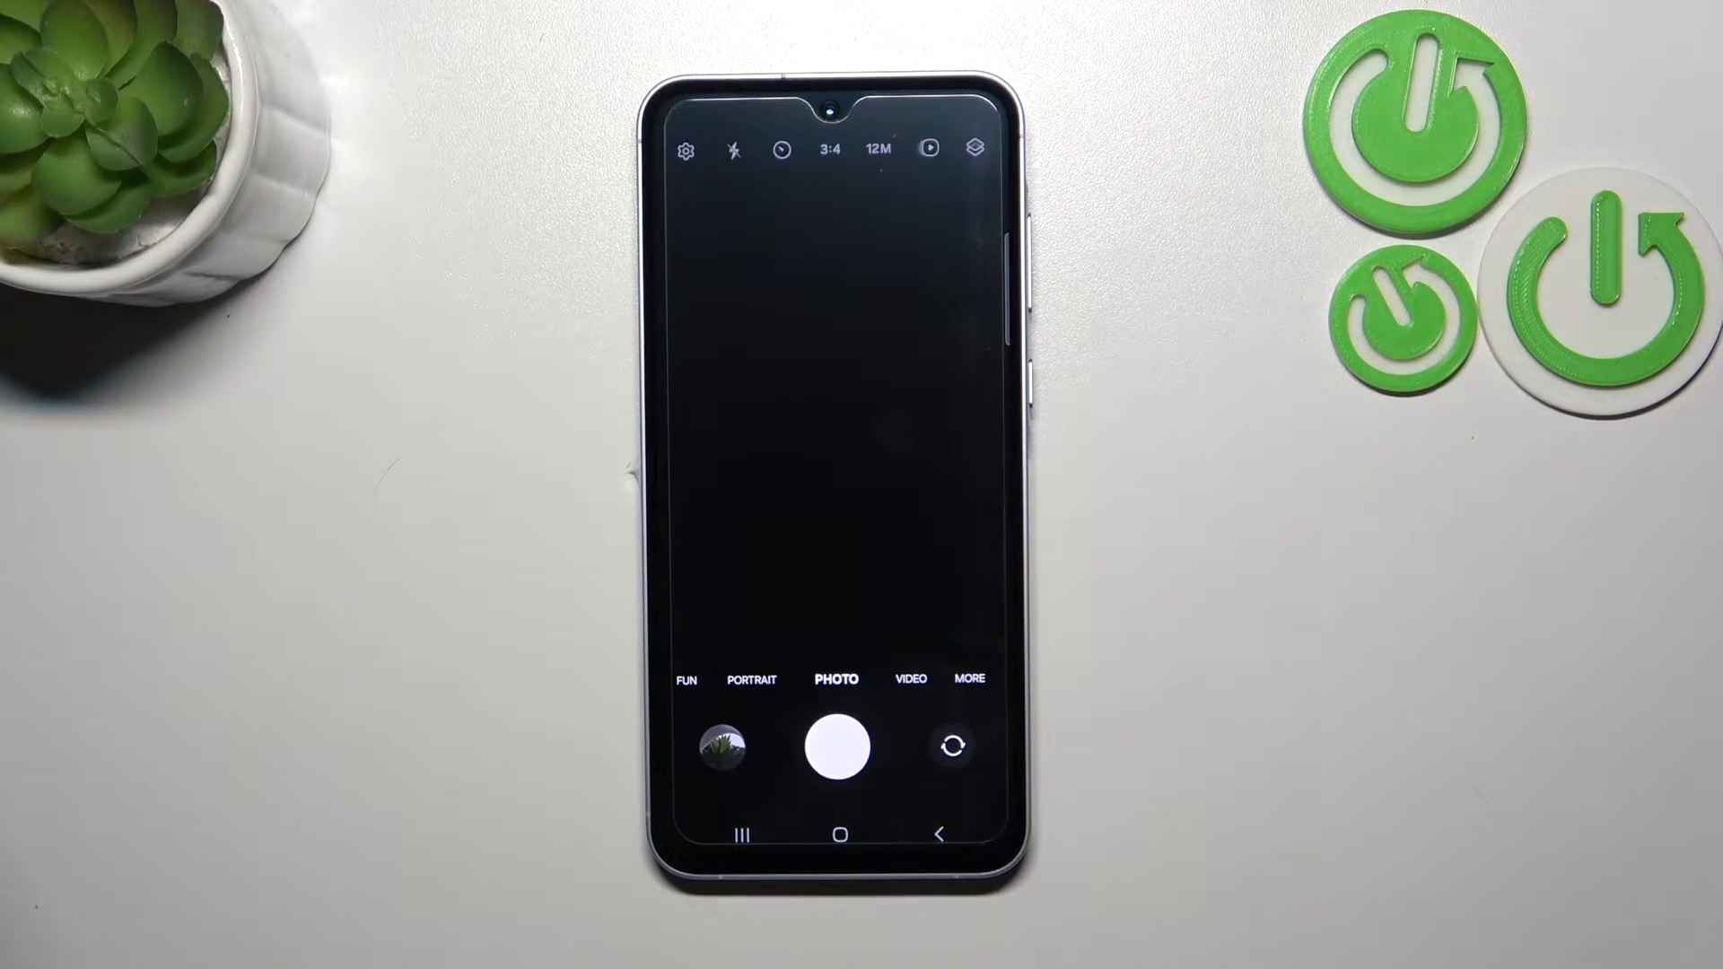
# - Set the self-timer to a 10-second delay
pyautogui.click(869, 747)
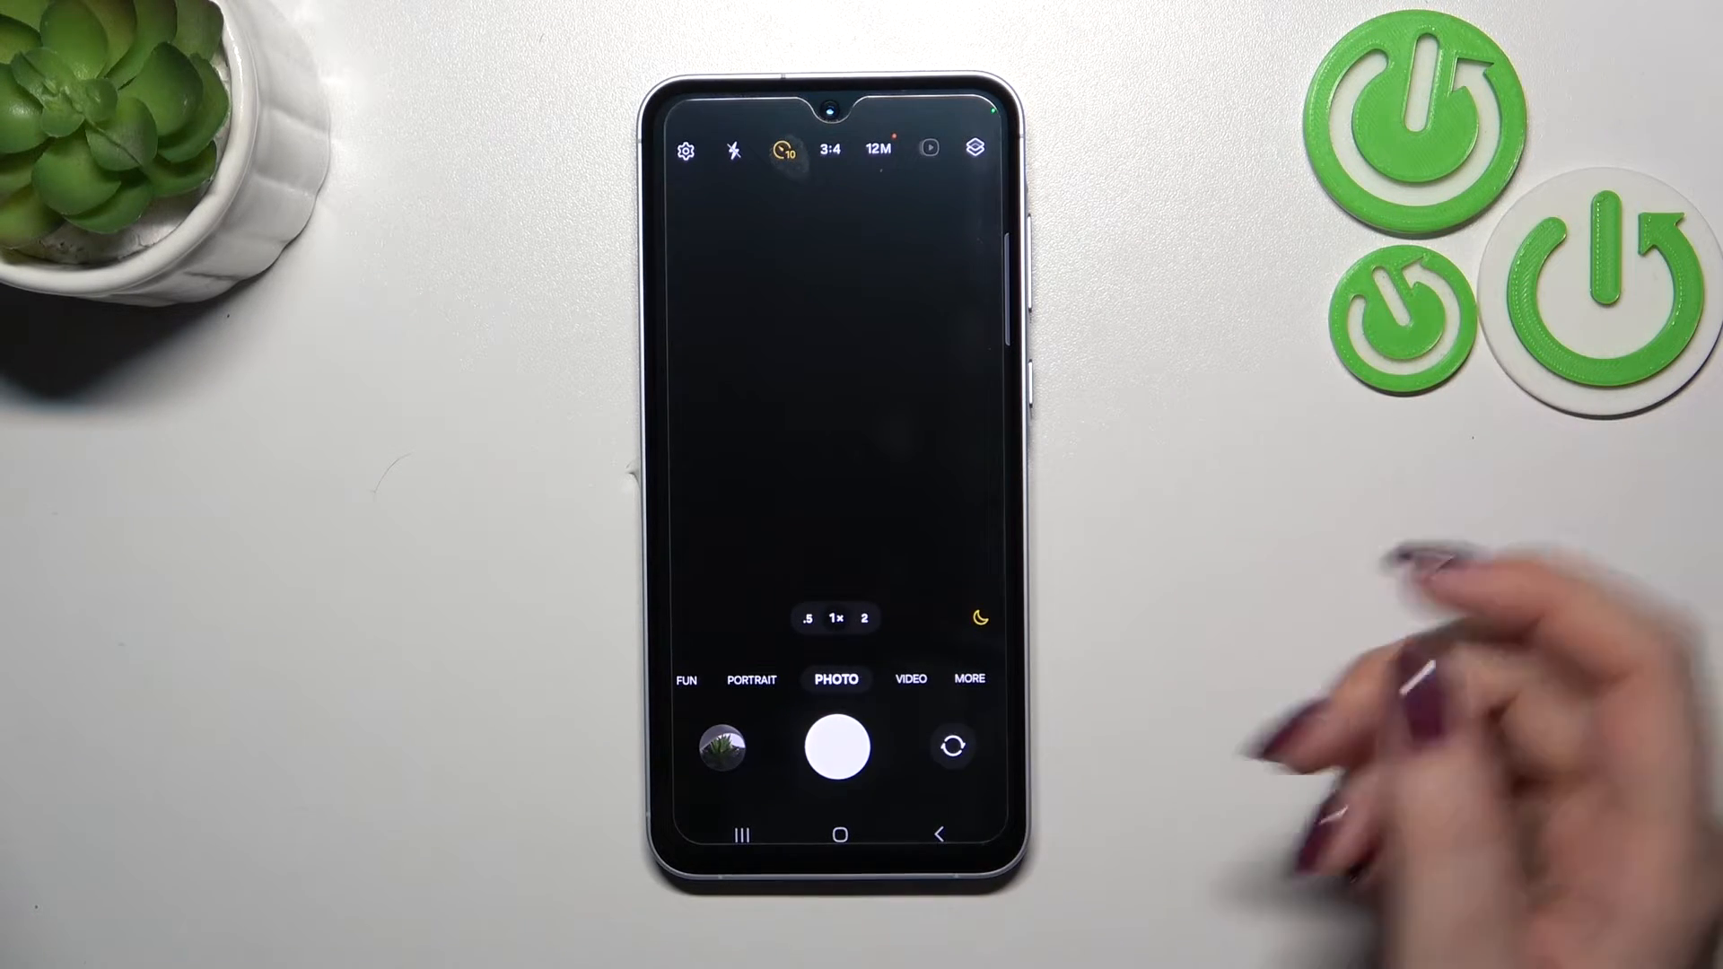
# - Capture a photo after the 10-second countdown completes
pyautogui.click(838, 747)
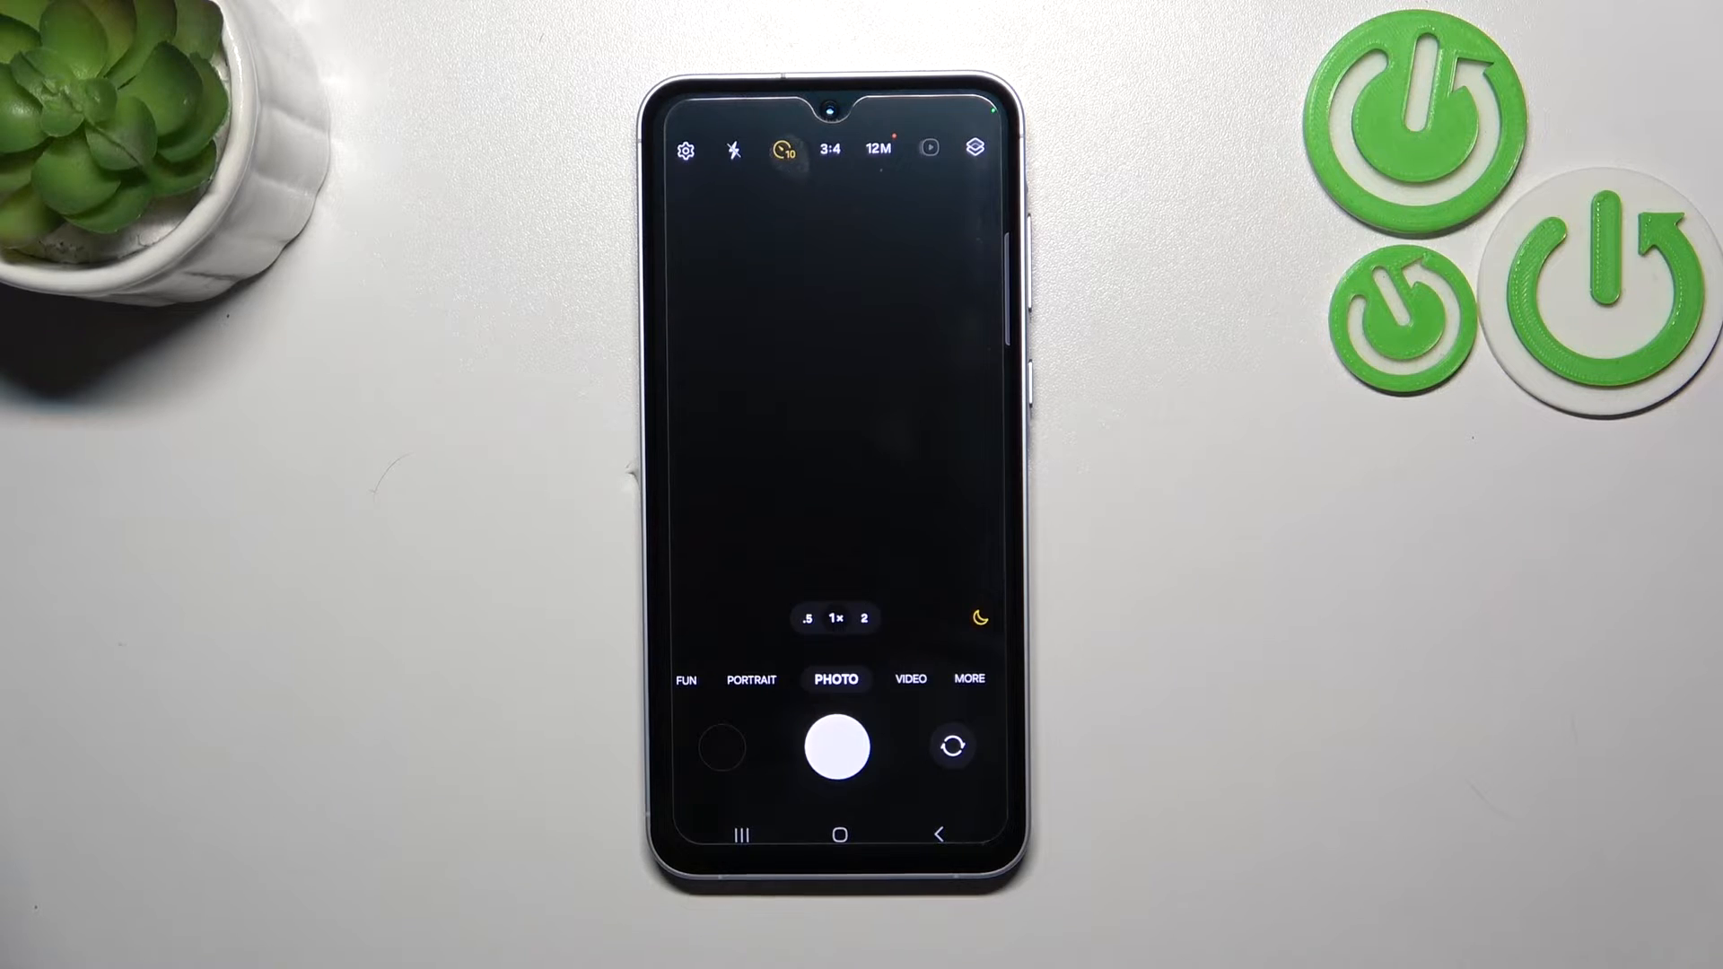
# - Switch the self-timer to Off and capture a photo immediately
pyautogui.click(826, 147)
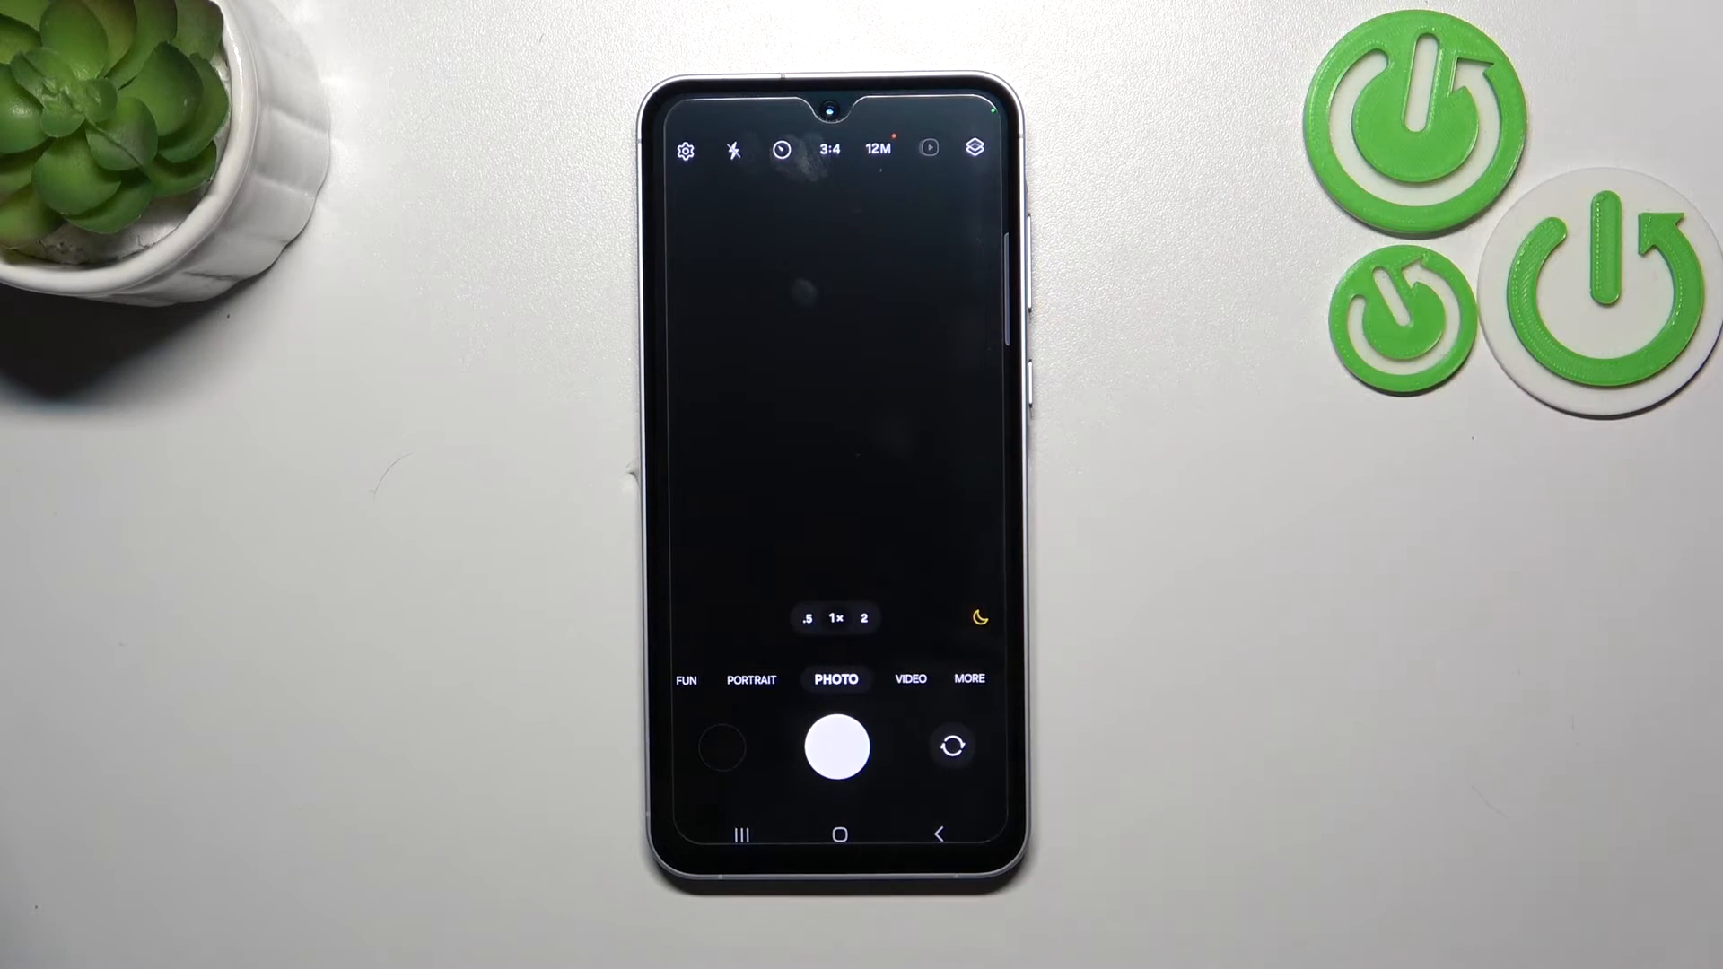
pyautogui.click(836, 745)
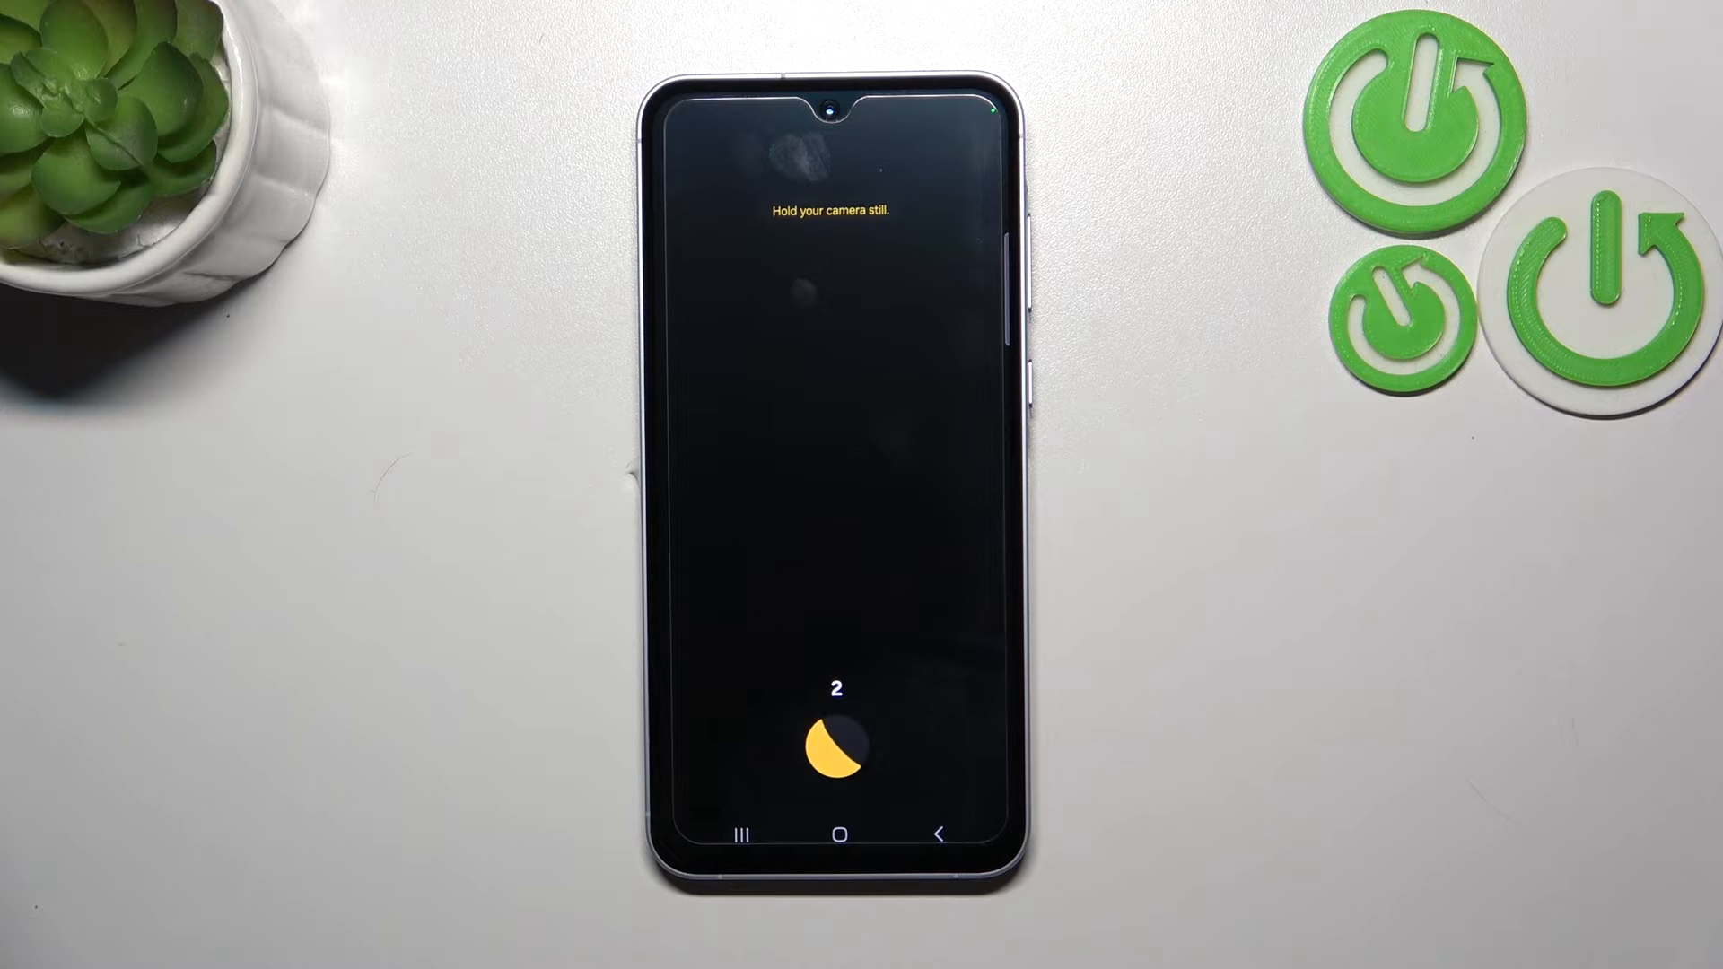